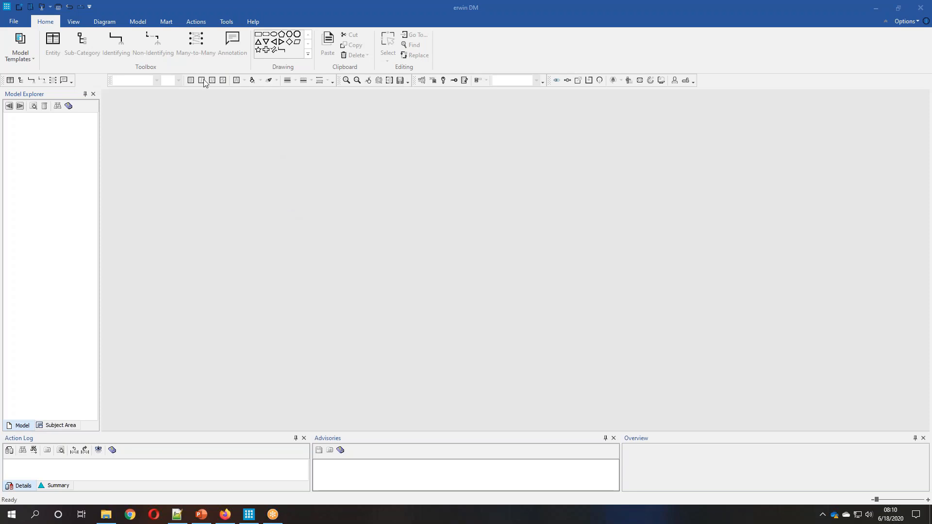
{"action": "mouse_move", "coordinate": [190, 25]}
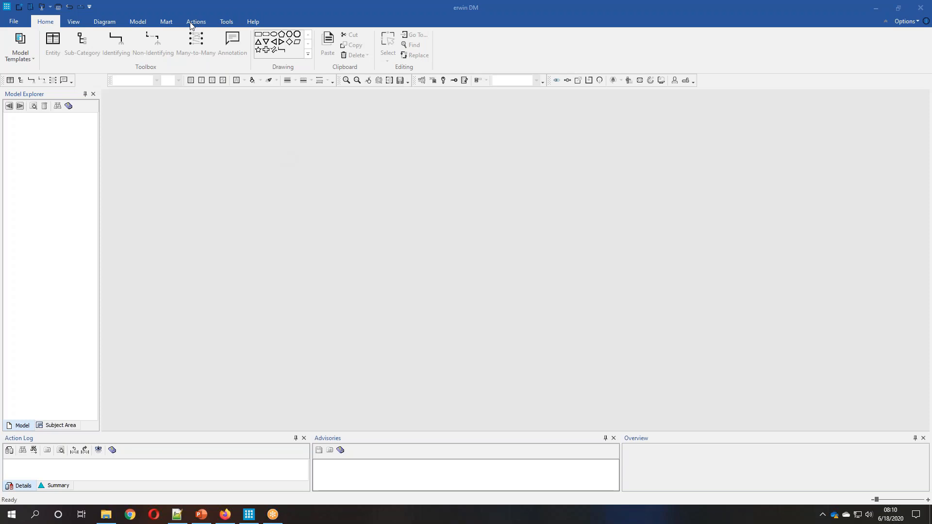
- Show the Actions ribbon with the database engineering commands
{"action": "left_click", "coordinate": [196, 21]}
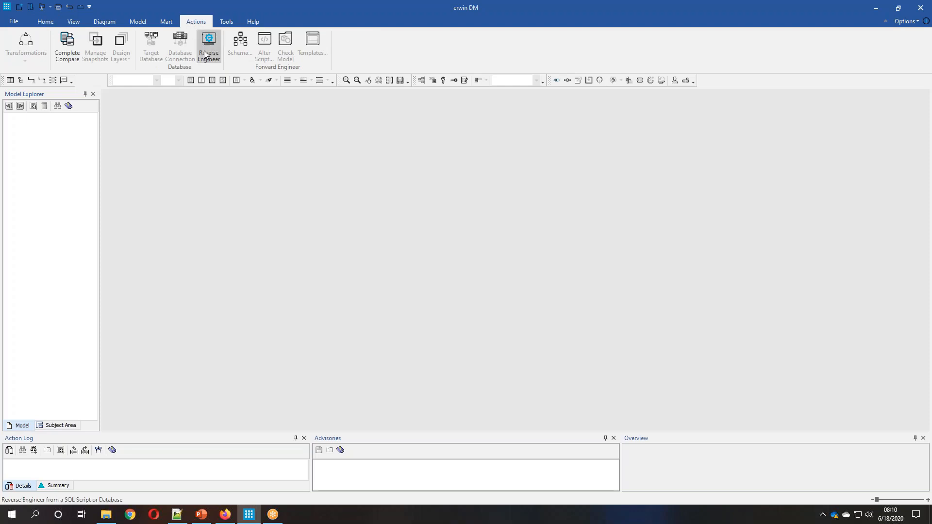
- Reverse engineer the emovies SQL Server database with default options into a new model
{"action": "left_click", "coordinate": [209, 47]}
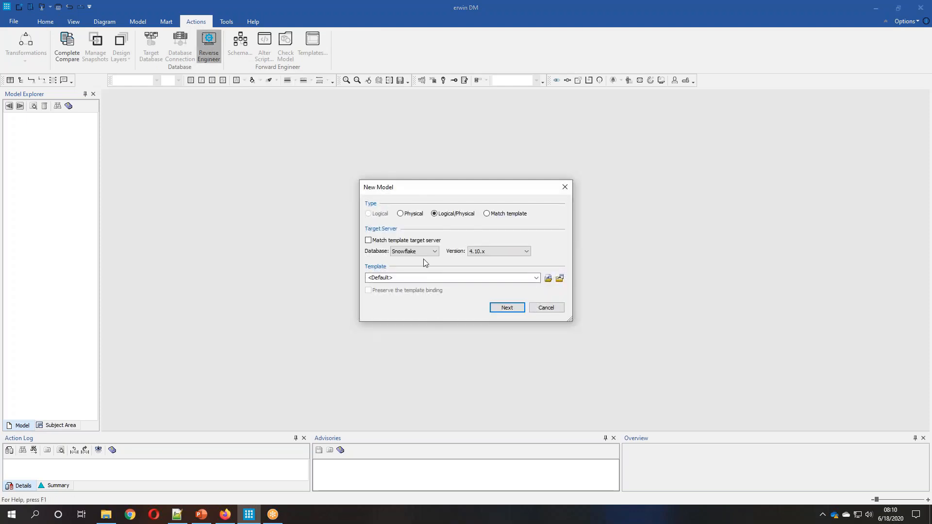
{"action": "left_click", "coordinate": [434, 251]}
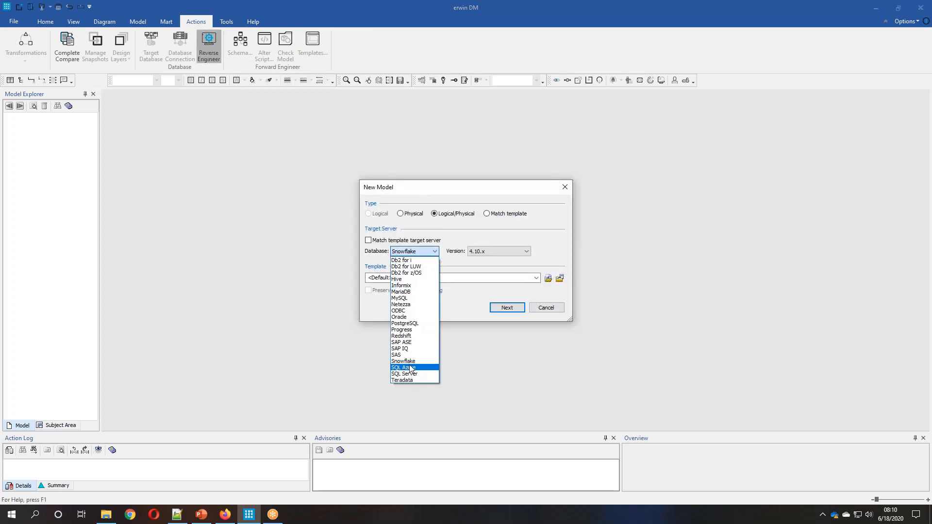
{"action": "mouse_move", "coordinate": [412, 374]}
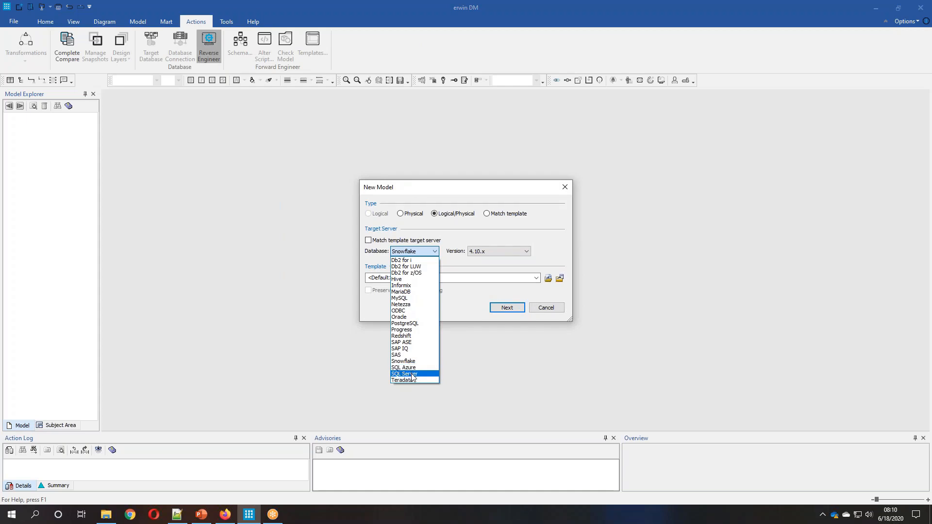
{"action": "left_click", "coordinate": [404, 374]}
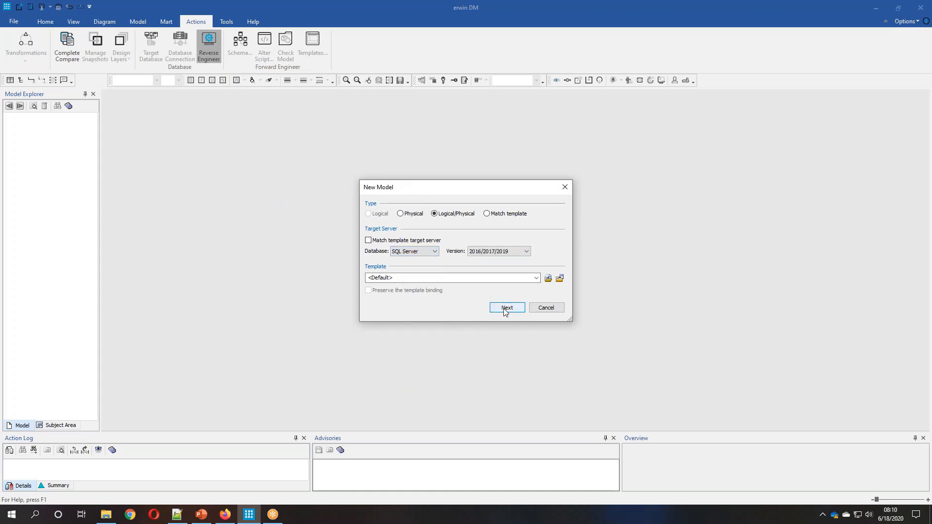
{"action": "left_click", "coordinate": [506, 308]}
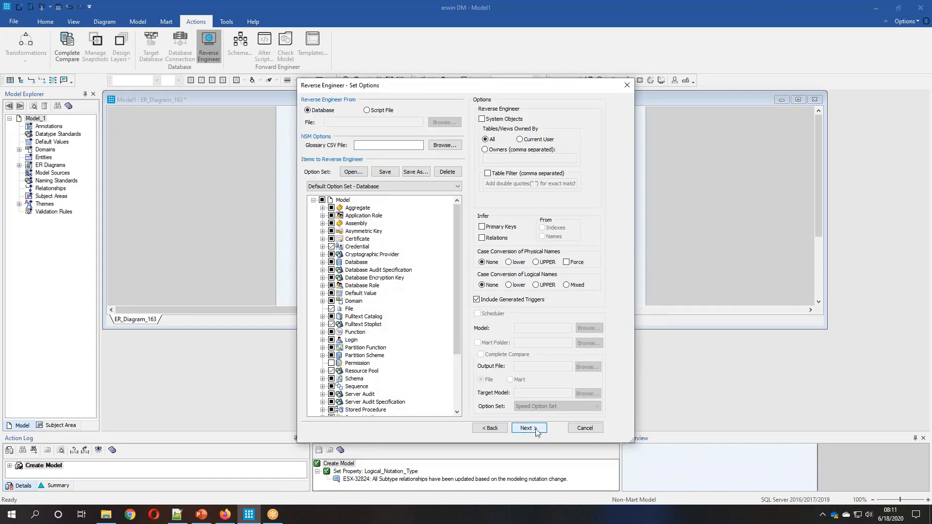
{"action": "left_click", "coordinate": [528, 429]}
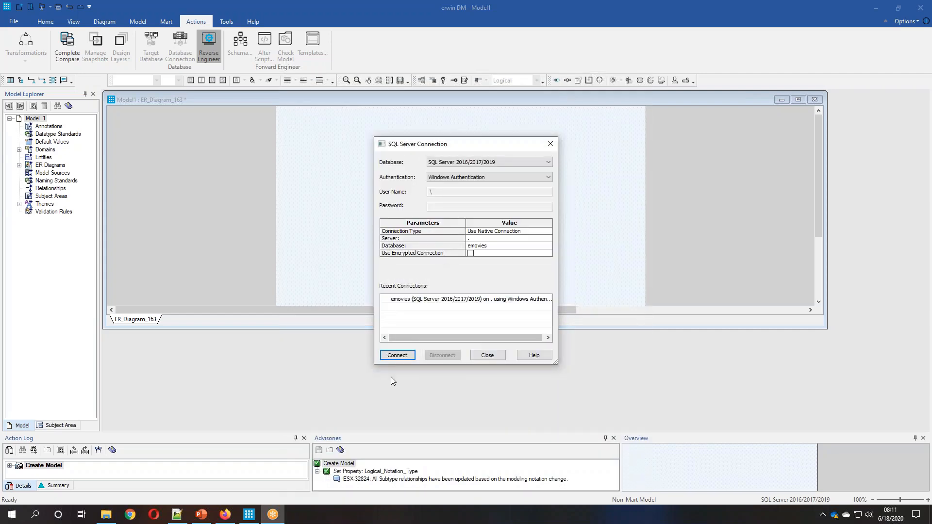
{"action": "left_click", "coordinate": [396, 355]}
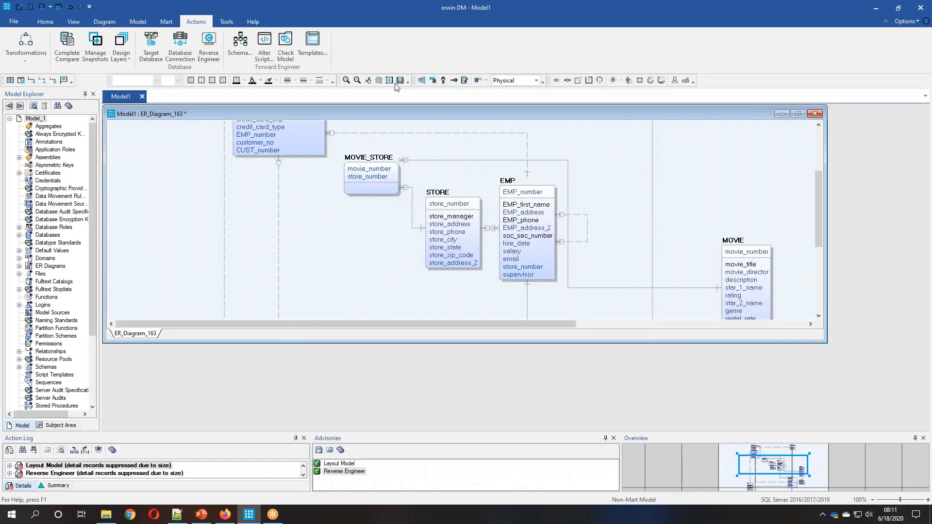
- Maximize the ER_Diagram window and fit the whole table diagram into it
{"action": "left_click", "coordinate": [378, 81]}
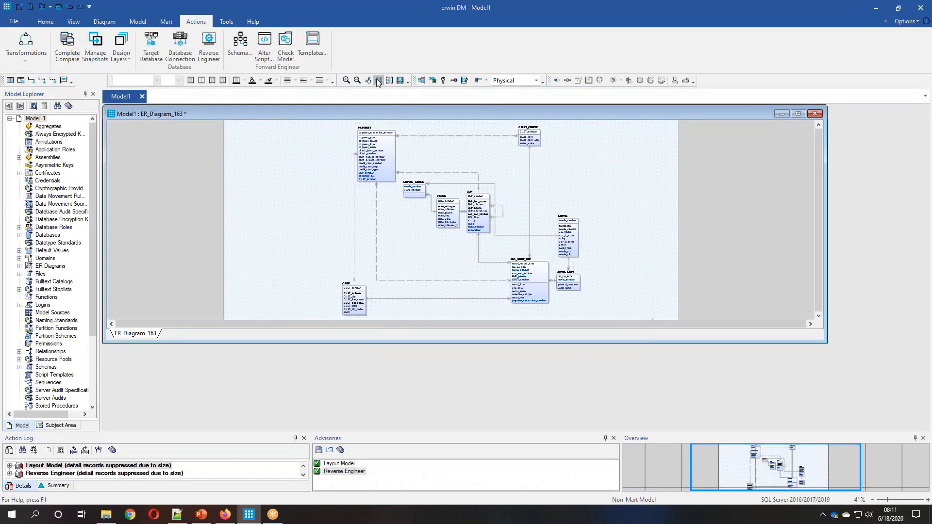
{"action": "left_click", "coordinate": [379, 81]}
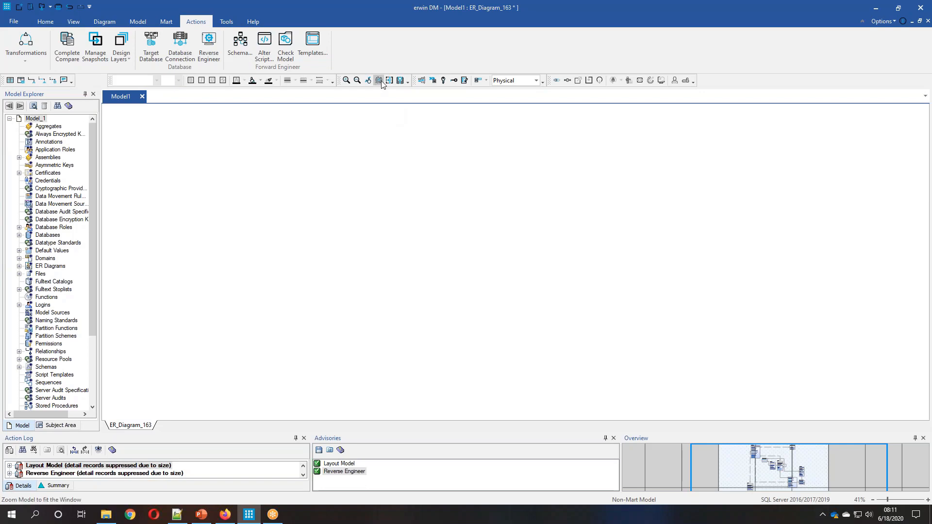
{"action": "left_click", "coordinate": [378, 81]}
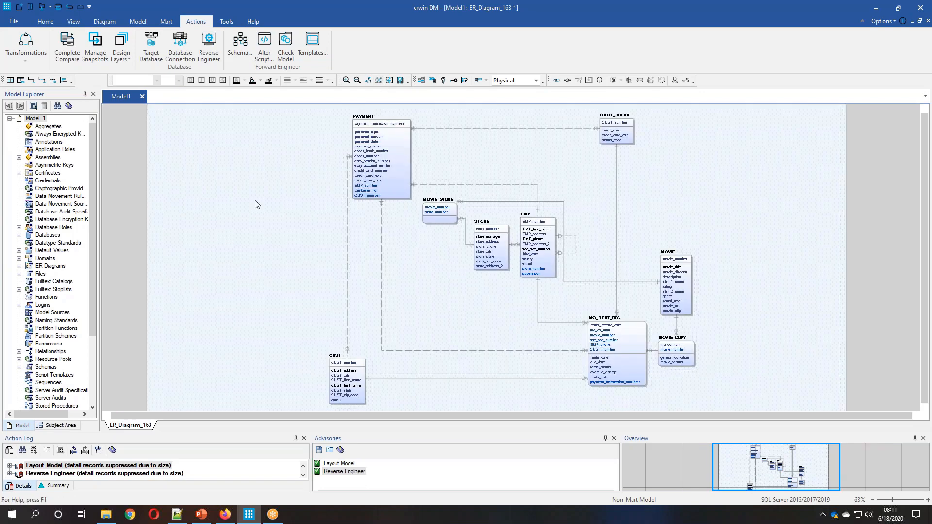
- Save the reverse-engineered model as a new file emovies1.erwin
{"action": "left_click", "coordinate": [12, 21]}
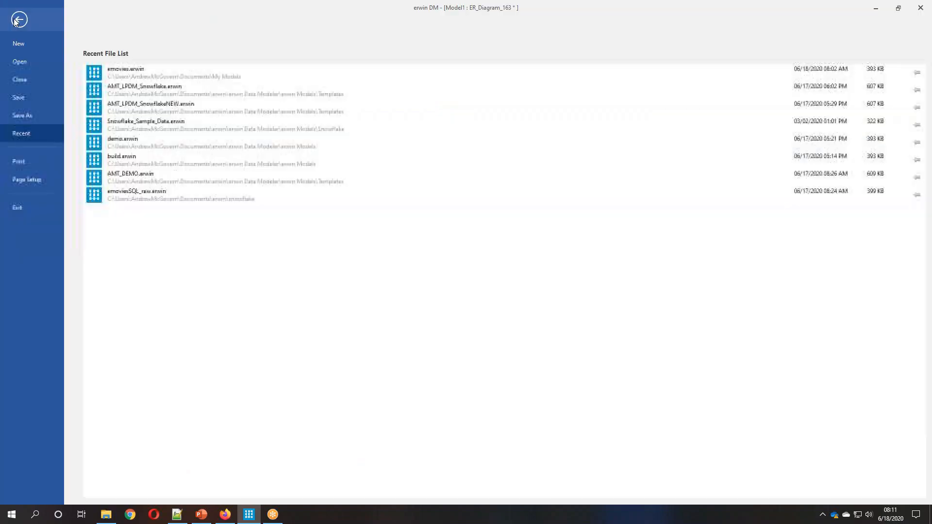
{"action": "left_click", "coordinate": [23, 116]}
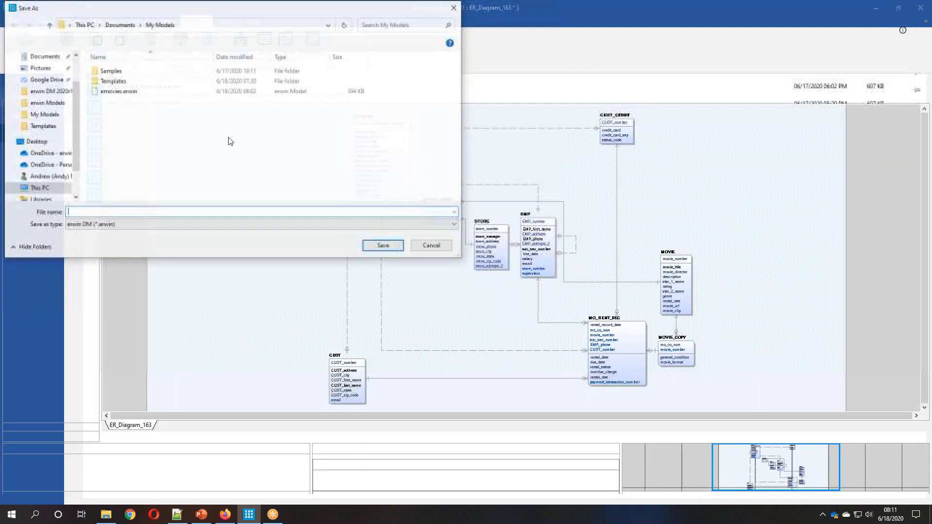
{"action": "left_click", "coordinate": [118, 91]}
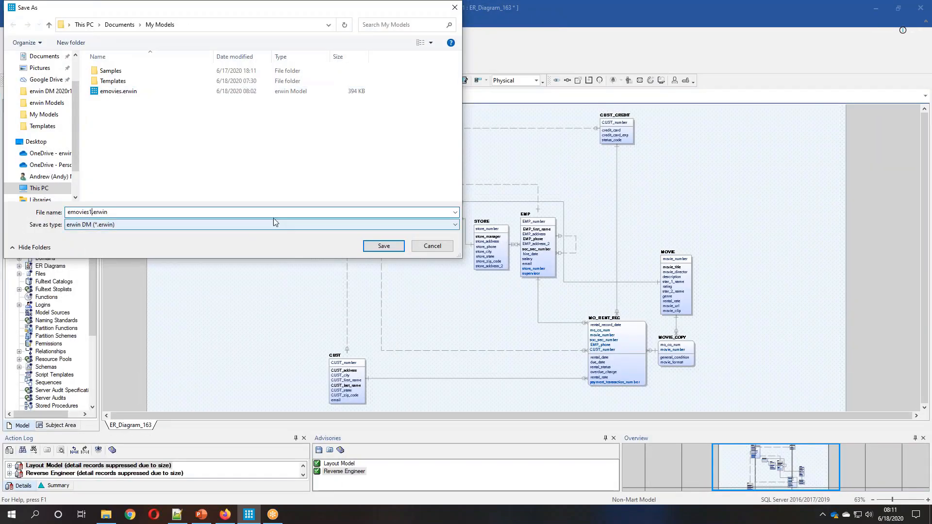
{"action": "left_click", "coordinate": [383, 246]}
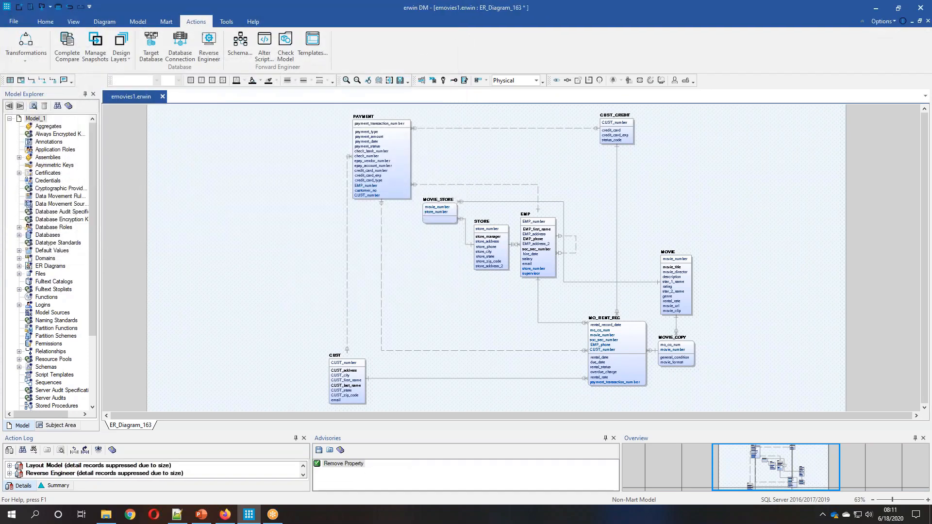
- Derive a new model from the saved one with Snowflake as its target database
{"action": "left_click", "coordinate": [122, 47]}
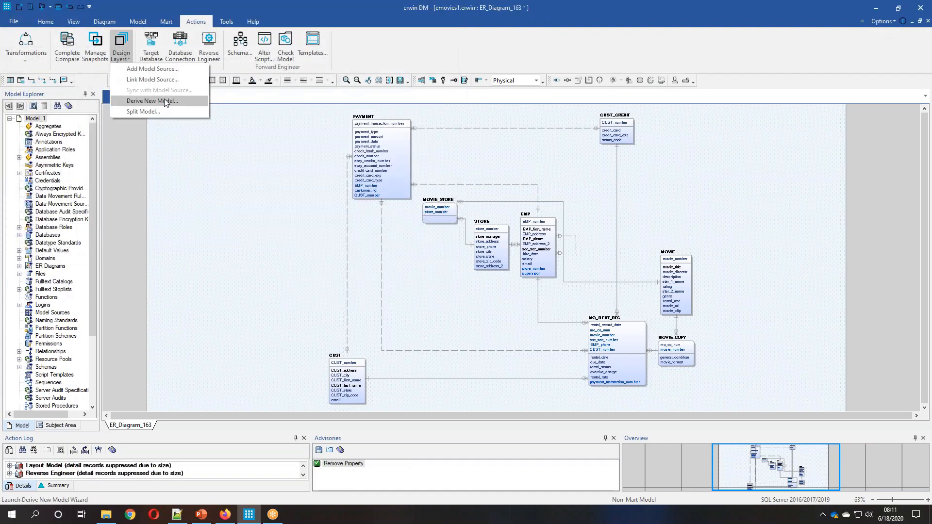
{"action": "left_click", "coordinate": [153, 100]}
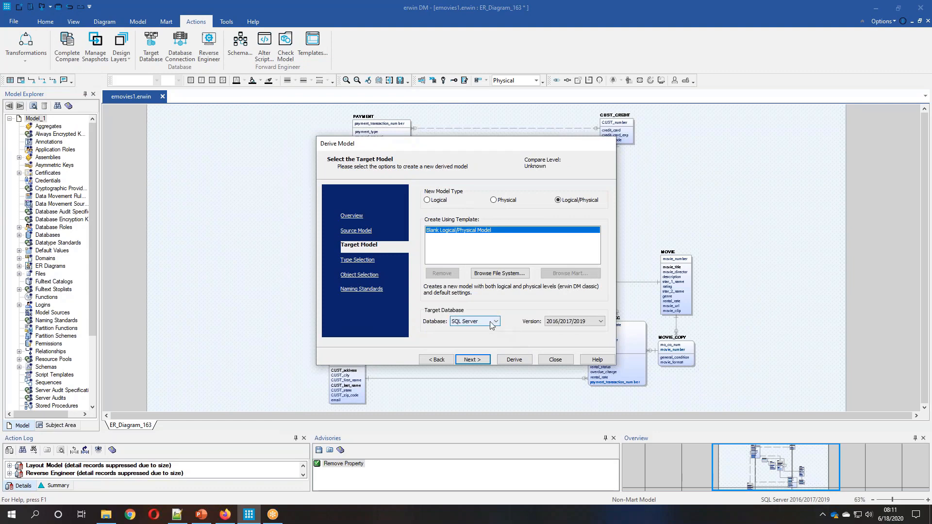
{"action": "left_click", "coordinate": [467, 322]}
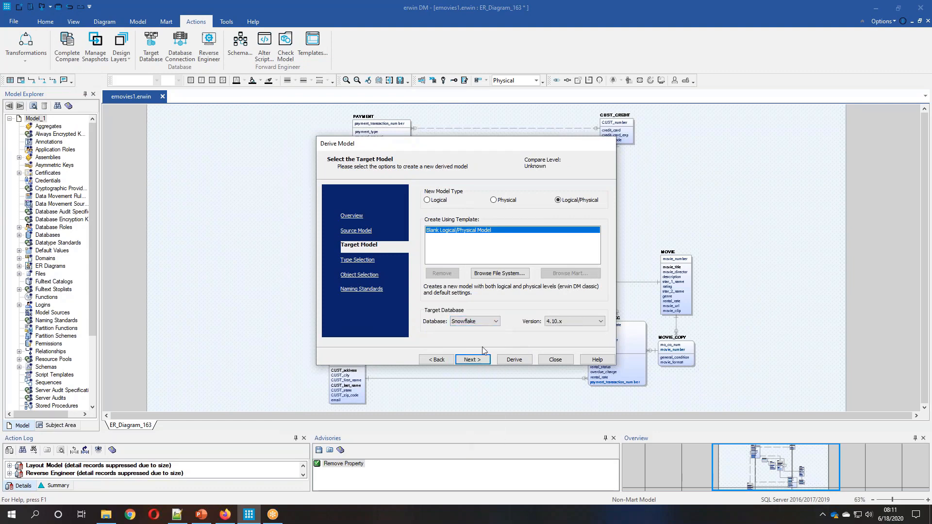
{"action": "left_click", "coordinate": [513, 359]}
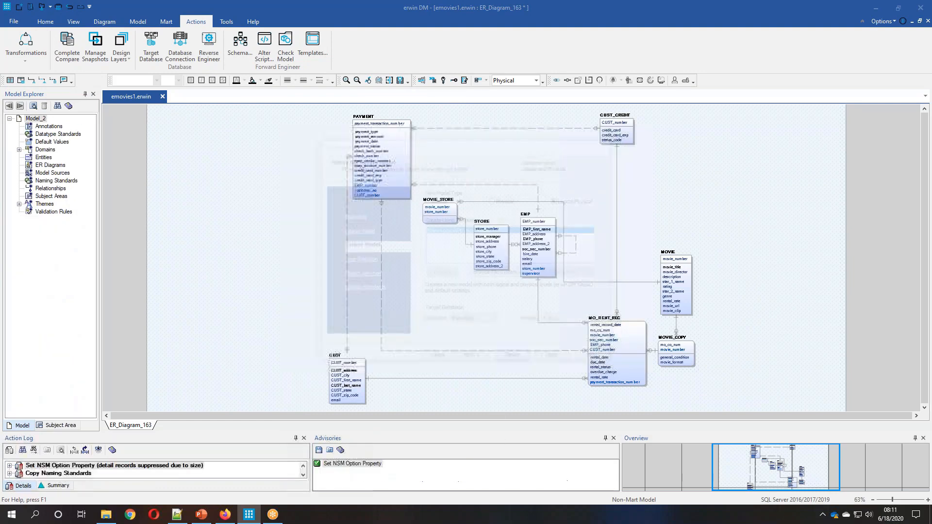
- Switch the derived Snowflake model from the logical to the physical view
{"action": "left_click", "coordinate": [209, 44]}
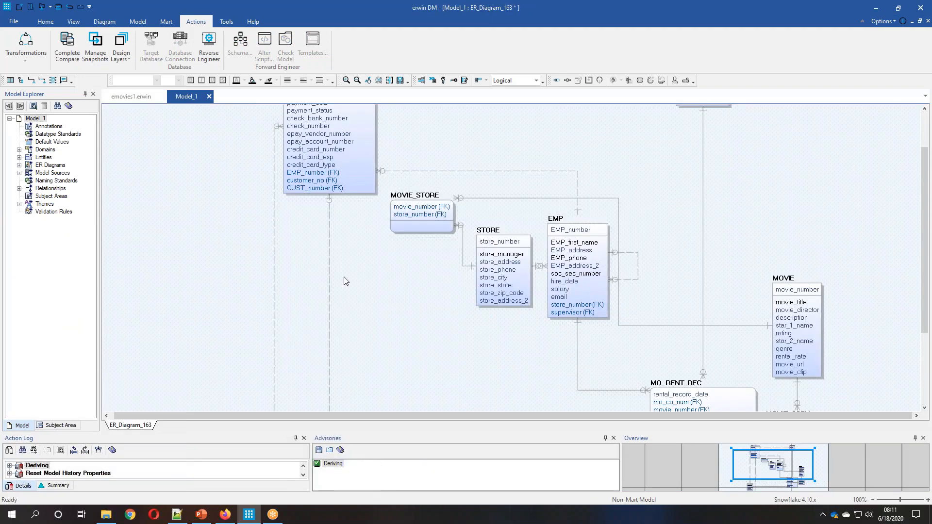
{"action": "left_click", "coordinate": [533, 80]}
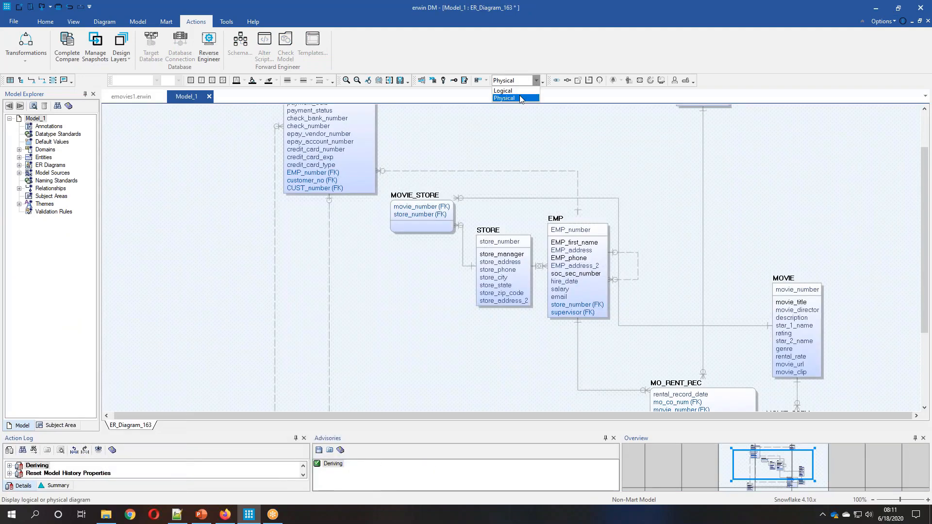
{"action": "left_click", "coordinate": [504, 98]}
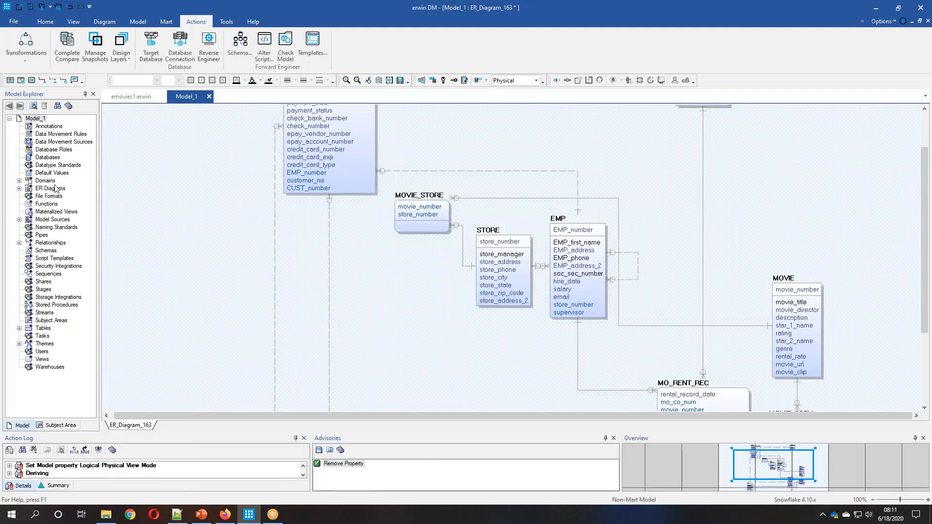
- Connect to Snowflake and add a new database named emovies in Model Explorer
{"action": "left_click", "coordinate": [180, 42]}
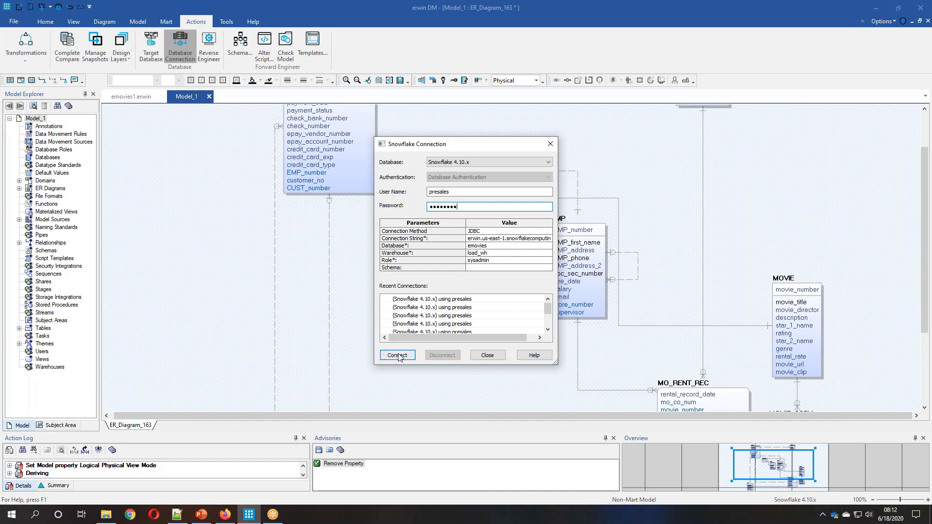
{"action": "left_click", "coordinate": [397, 356]}
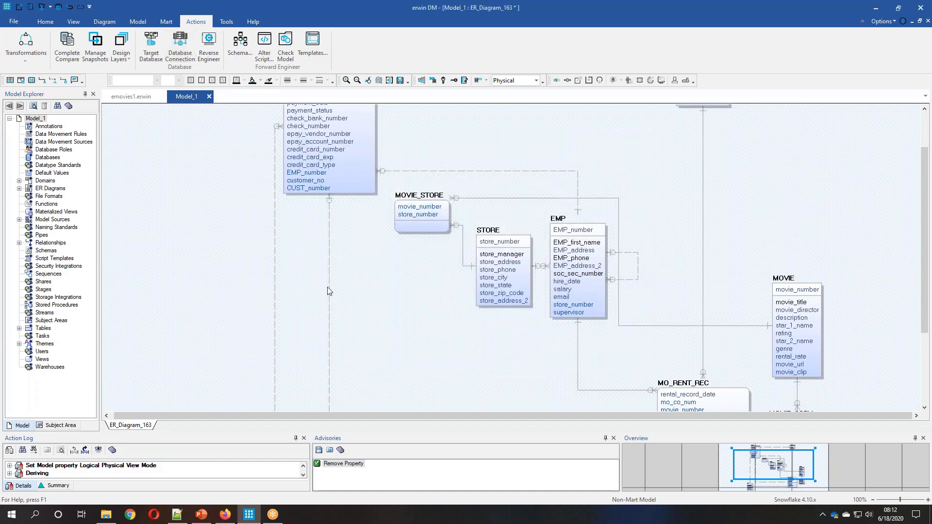
{"action": "right_click", "coordinate": [48, 157]}
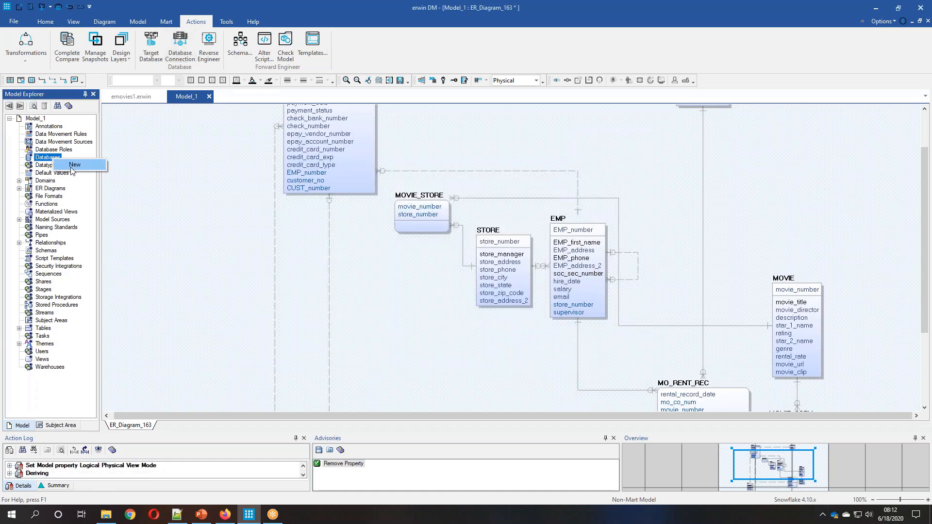
{"action": "left_click", "coordinate": [74, 165]}
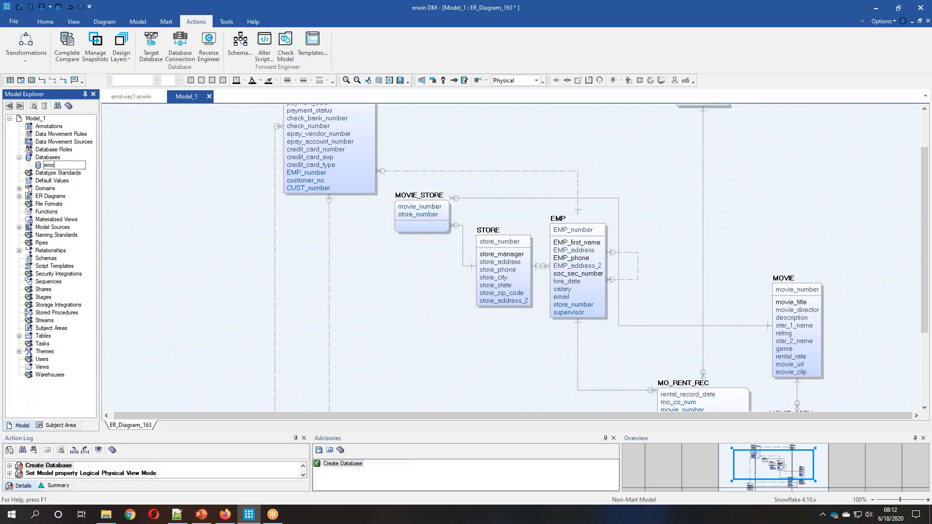
{"action": "key", "text": "Return"}
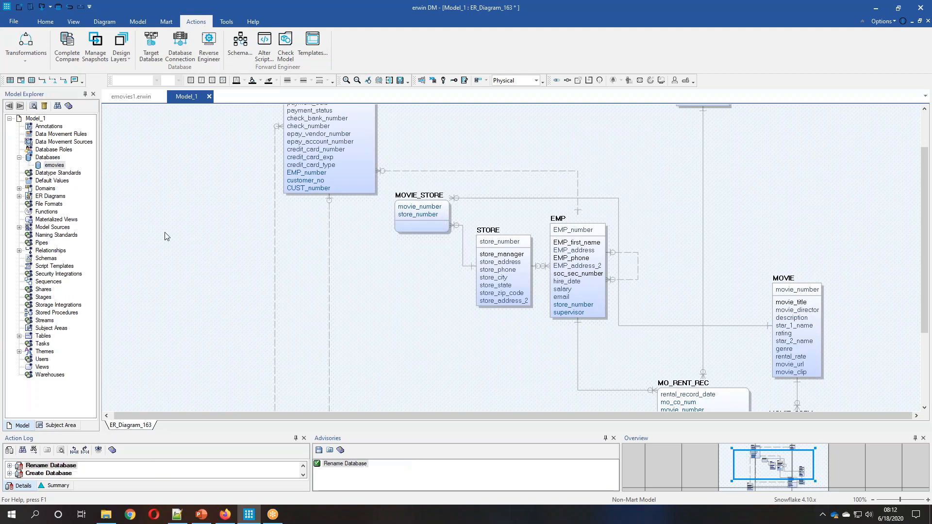
- Set up forward engineering with Create Database ticked and preview the DDL script
{"action": "left_click", "coordinate": [239, 41]}
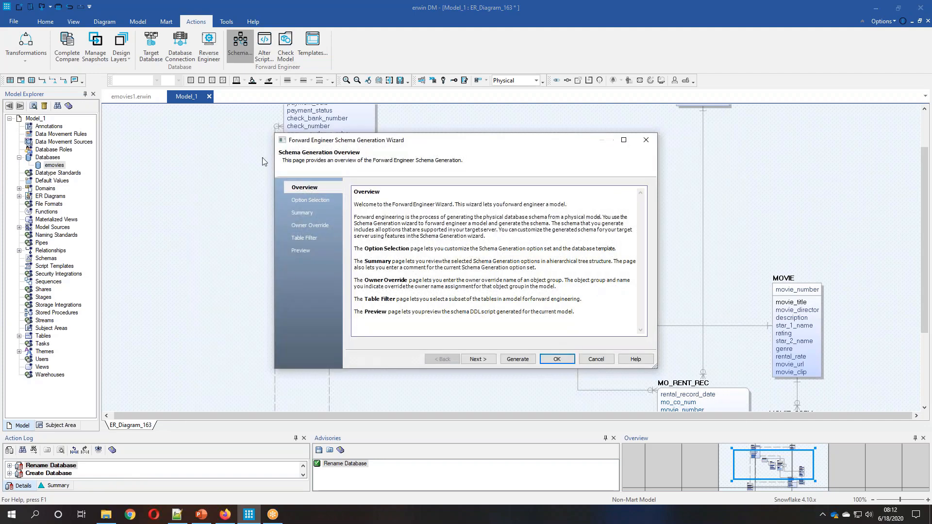
{"action": "left_click", "coordinate": [478, 358]}
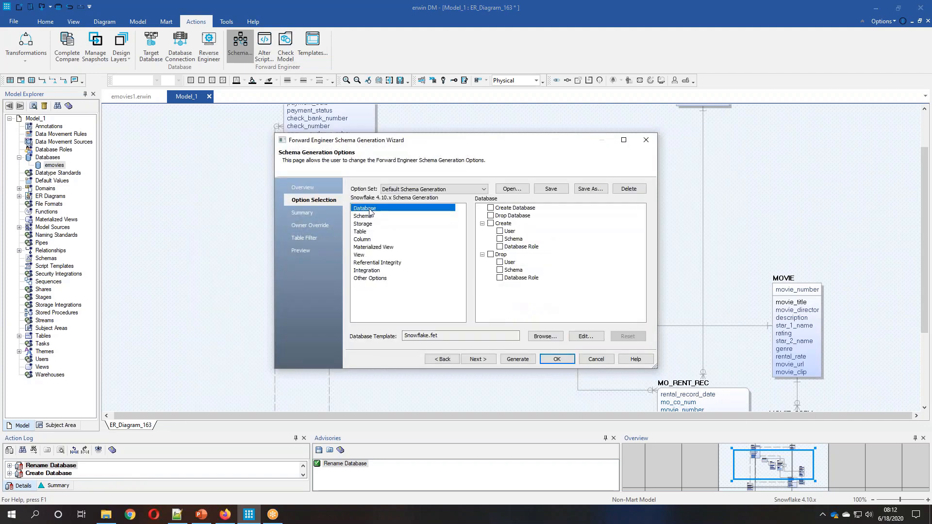
{"action": "left_click", "coordinate": [492, 208]}
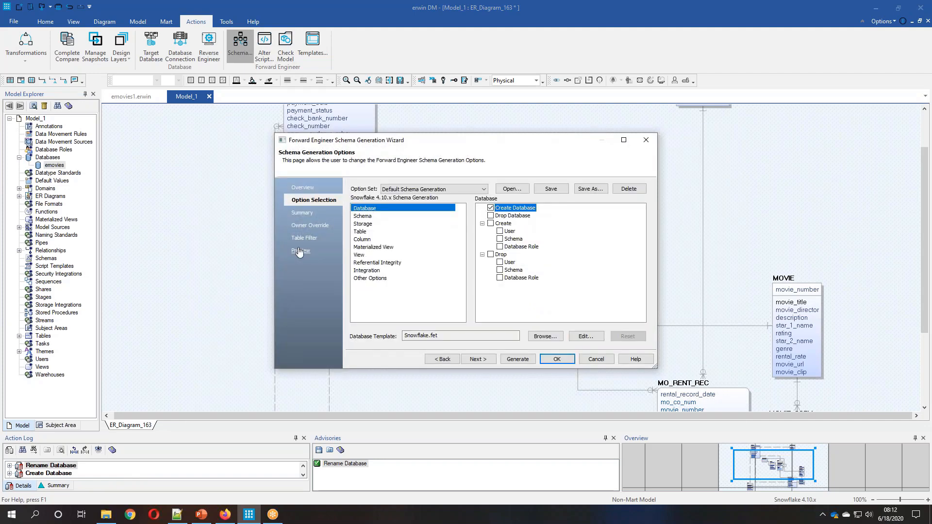
{"action": "left_click", "coordinate": [300, 250]}
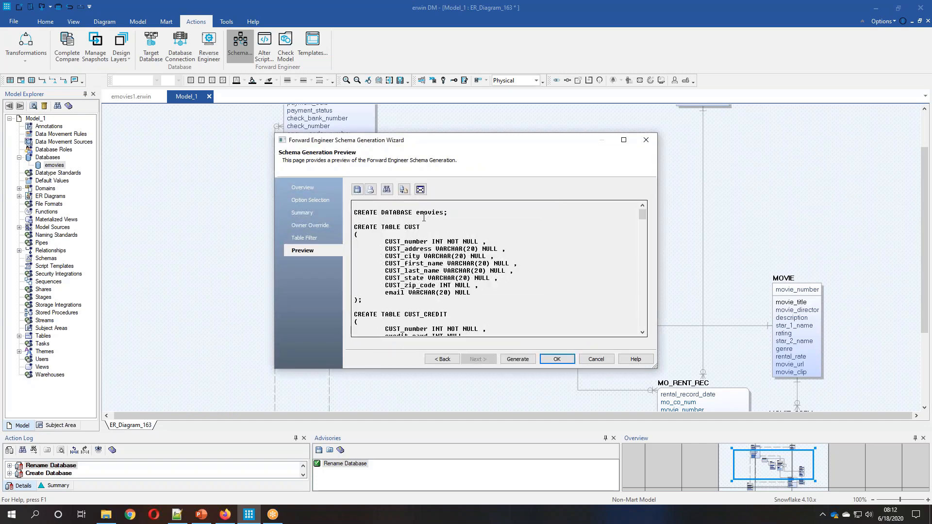
- Generate the schema against Snowflake, review the 35 succeeded queries and close the report
{"action": "left_click", "coordinate": [517, 358]}
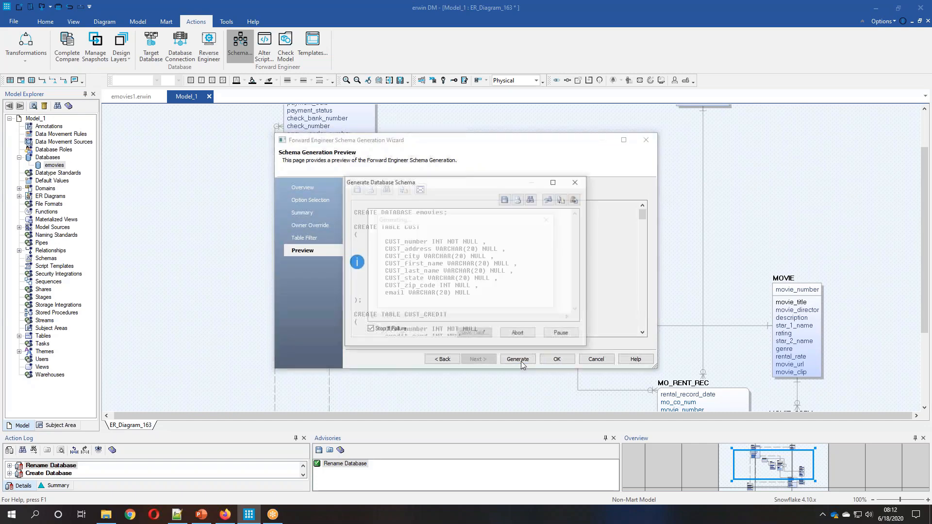
{"action": "left_click", "coordinate": [517, 358]}
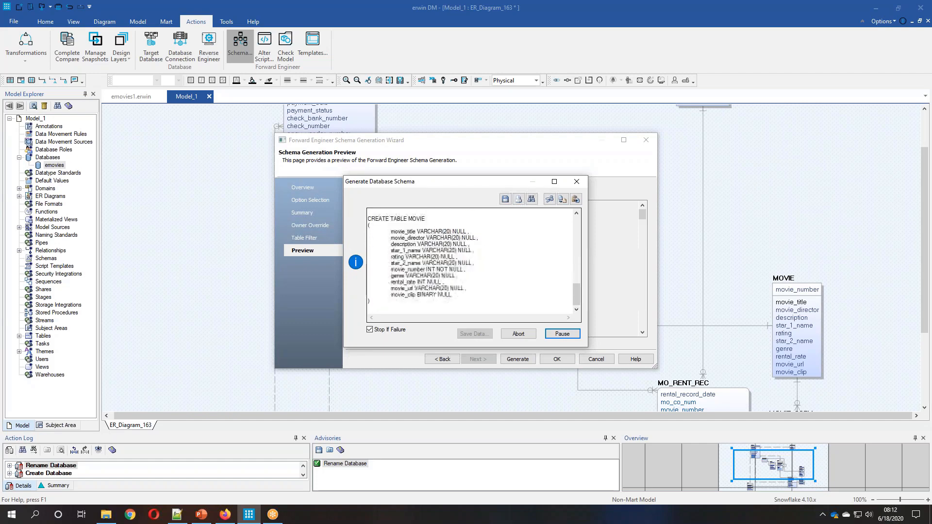
{"action": "left_click", "coordinate": [516, 358]}
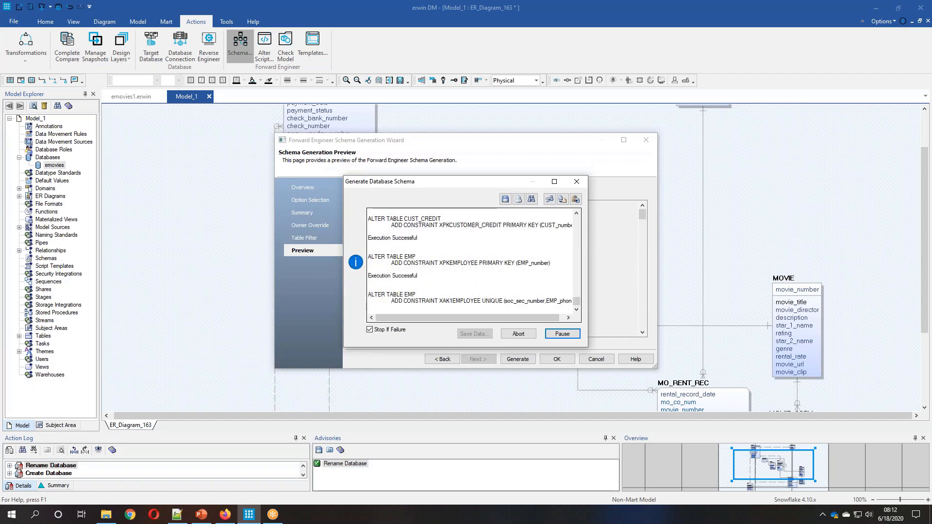
{"action": "scroll", "scroll_direction": "down", "scroll_amount": 3}
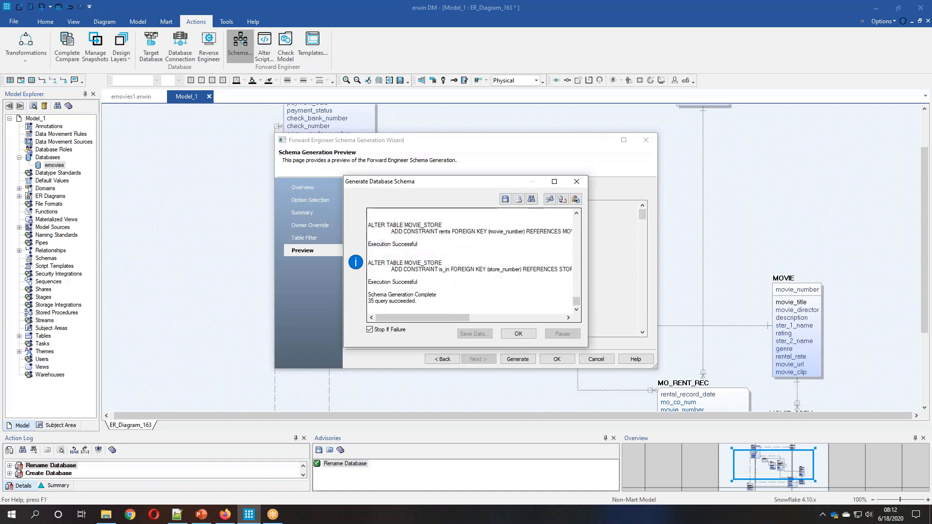
{"action": "left_click", "coordinate": [517, 333]}
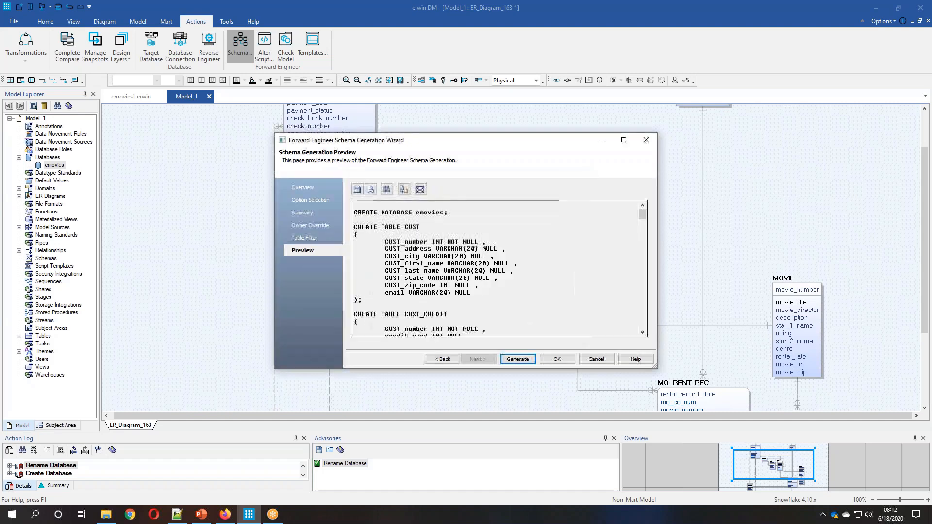
- Check the new EMOVIES database and its tables in the Snowflake console, returning to the database list
{"action": "left_click", "coordinate": [596, 358]}
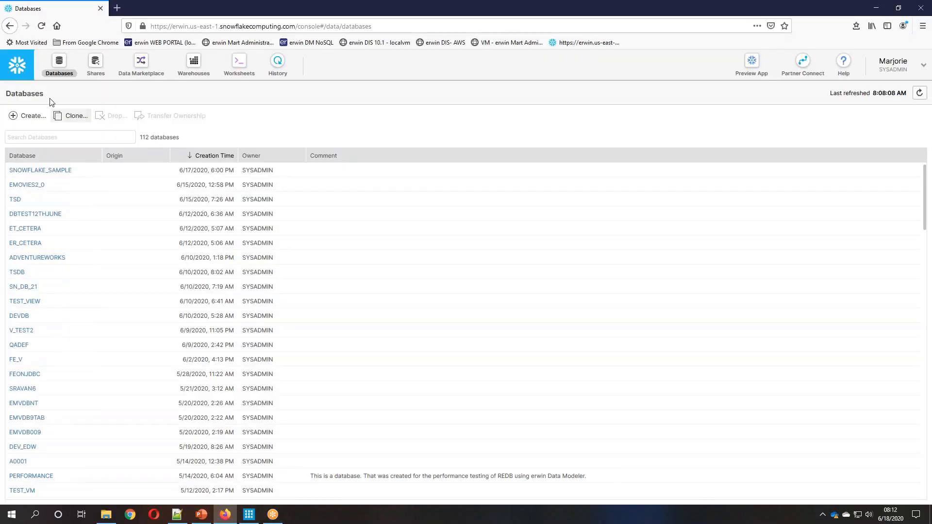
{"action": "left_click", "coordinate": [920, 93]}
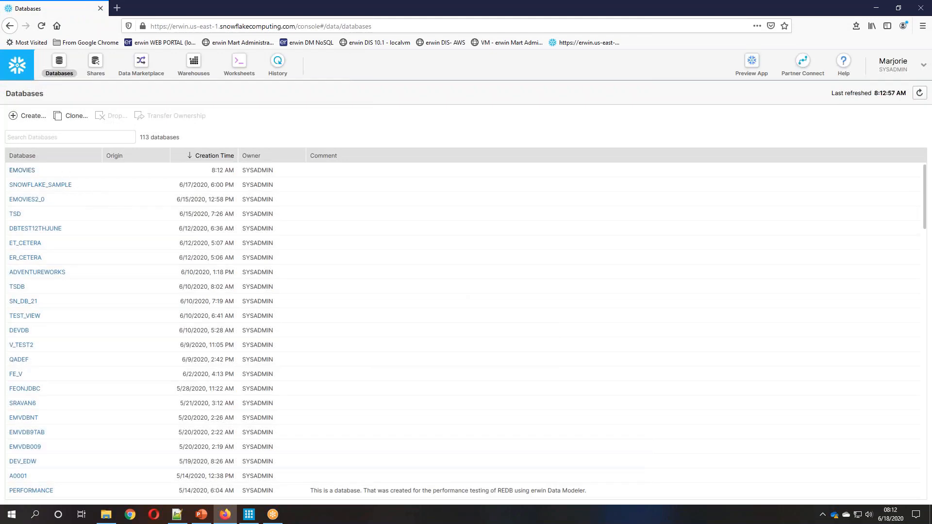
{"action": "left_click", "coordinate": [22, 170]}
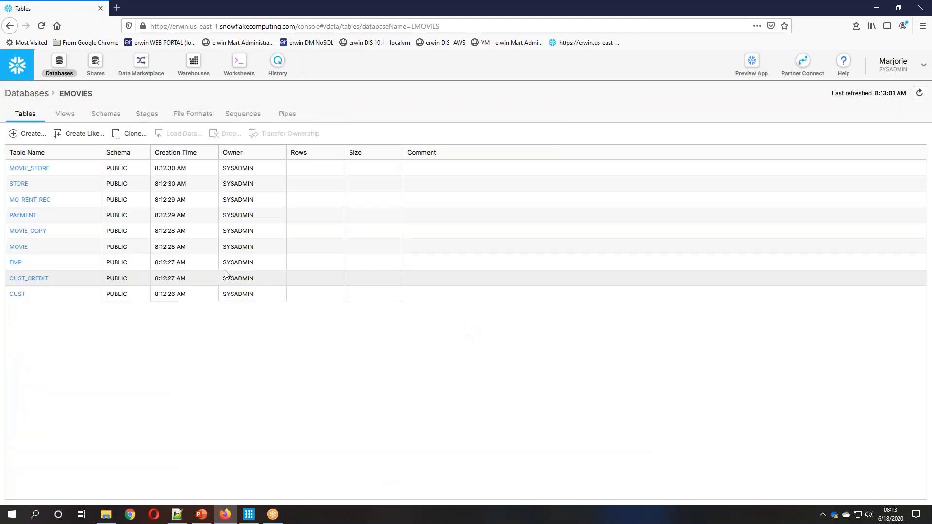
{"action": "left_click", "coordinate": [175, 153]}
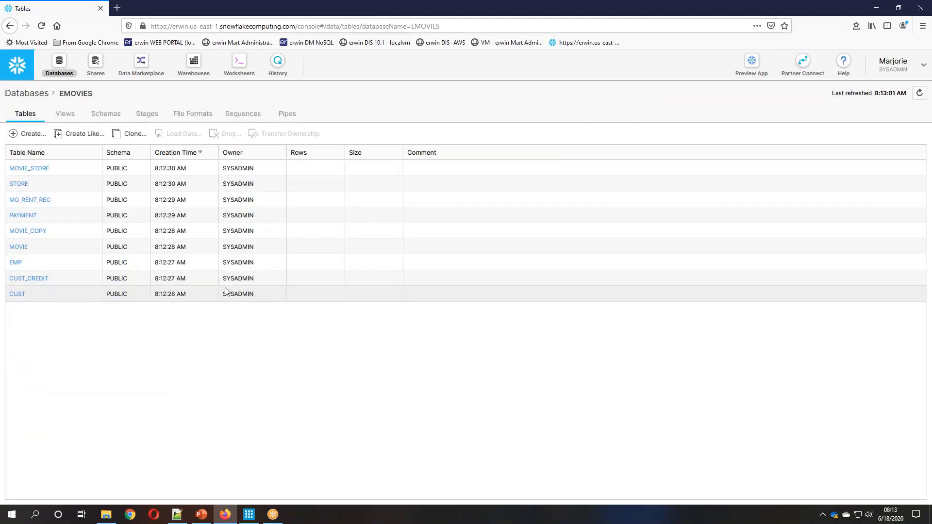
{"action": "left_click", "coordinate": [248, 514]}
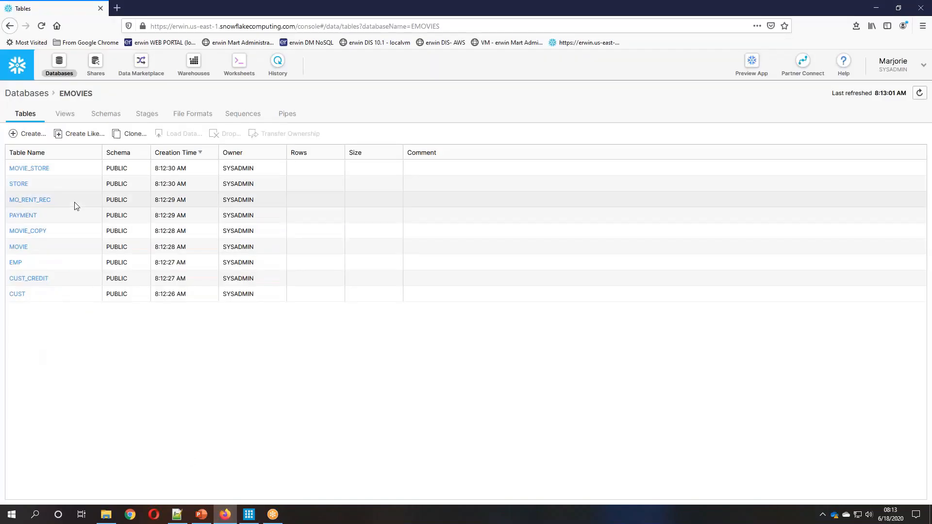
{"action": "left_click", "coordinate": [26, 93]}
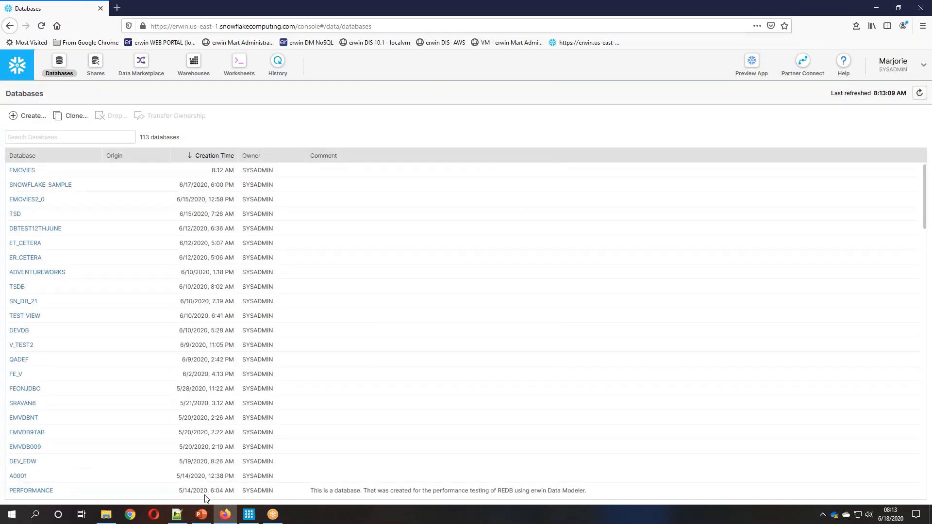
- Begin a reverse engineer into a Logical/Physical Snowflake model based on the saved template
{"action": "left_click", "coordinate": [249, 515]}
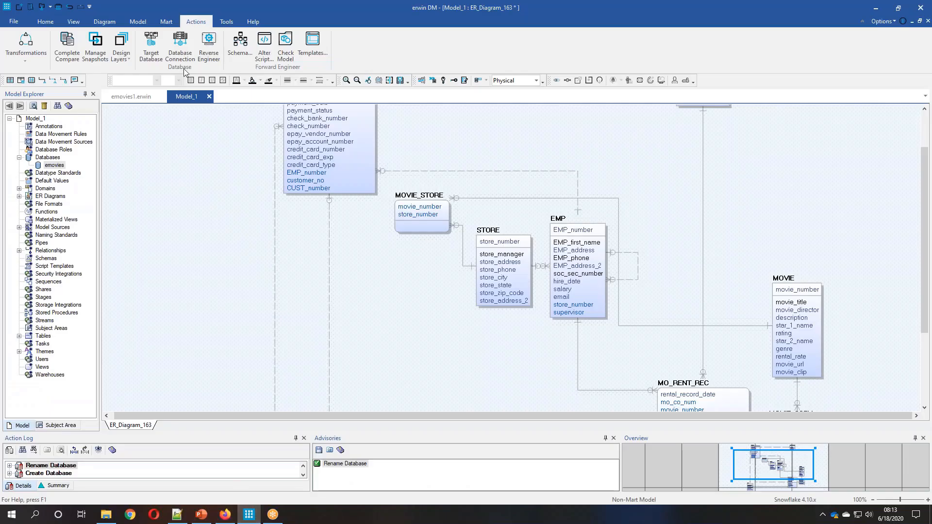
{"action": "left_click", "coordinate": [209, 45]}
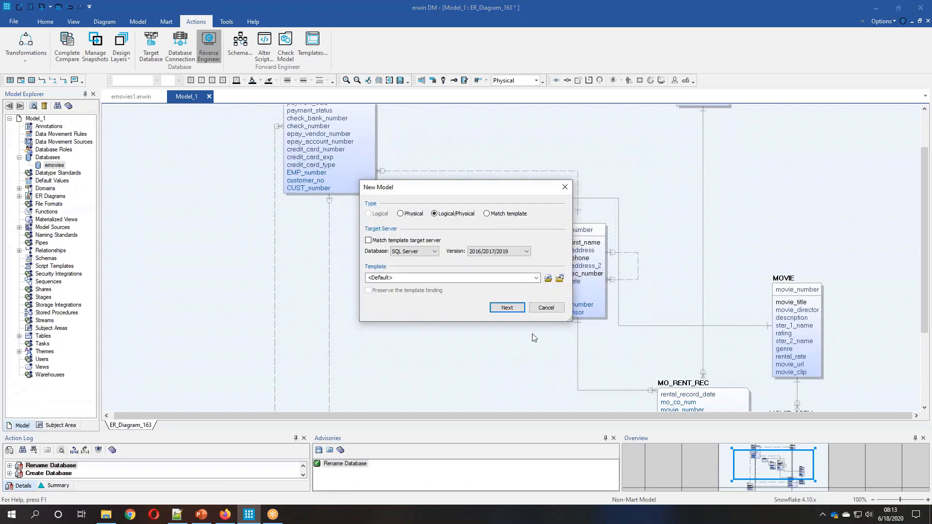
{"action": "left_click", "coordinate": [435, 250]}
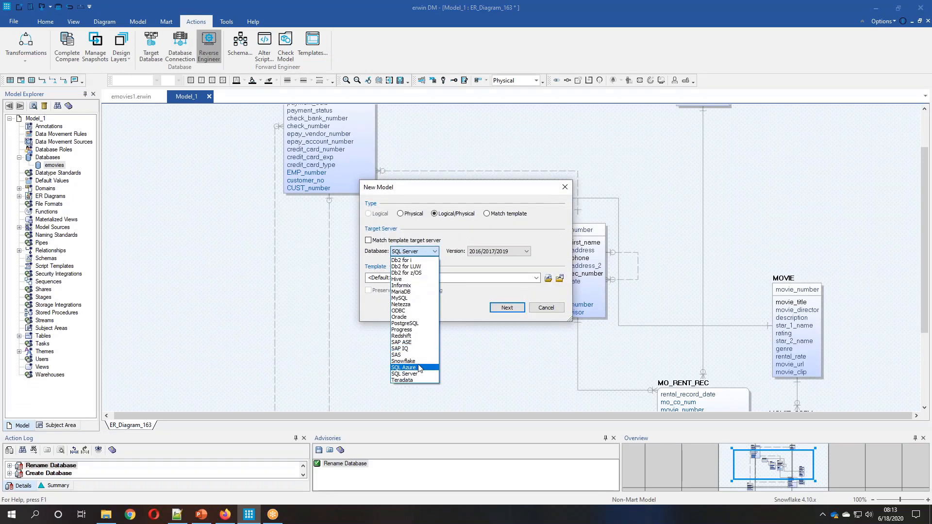
{"action": "left_click", "coordinate": [403, 361]}
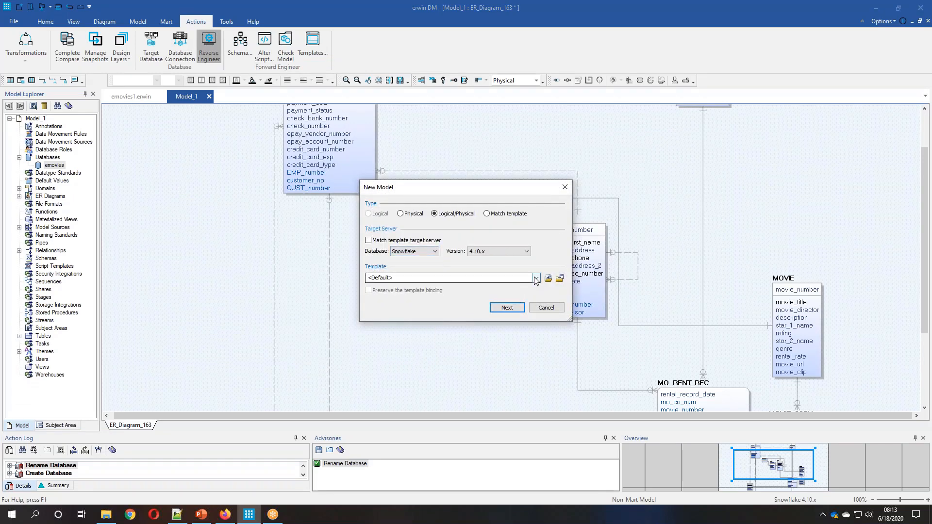
{"action": "left_click", "coordinate": [536, 279]}
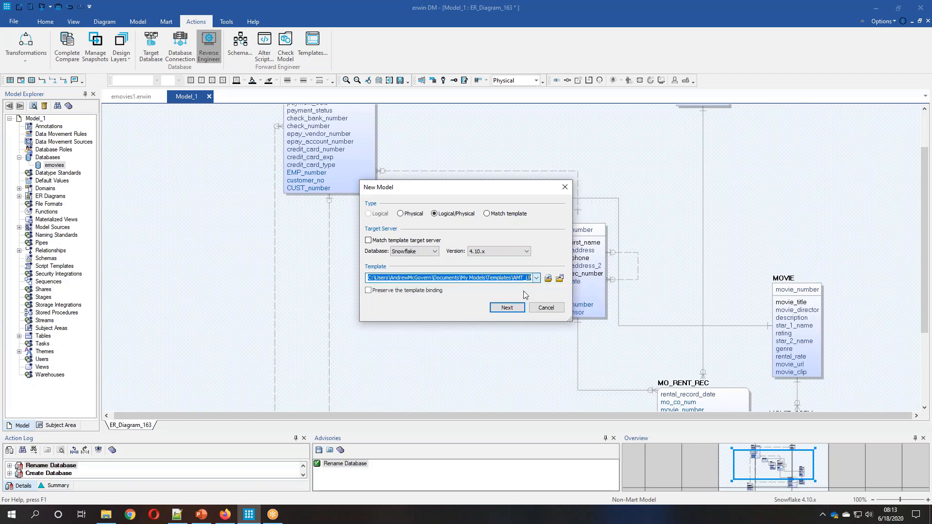
{"action": "mouse_move", "coordinate": [467, 224]}
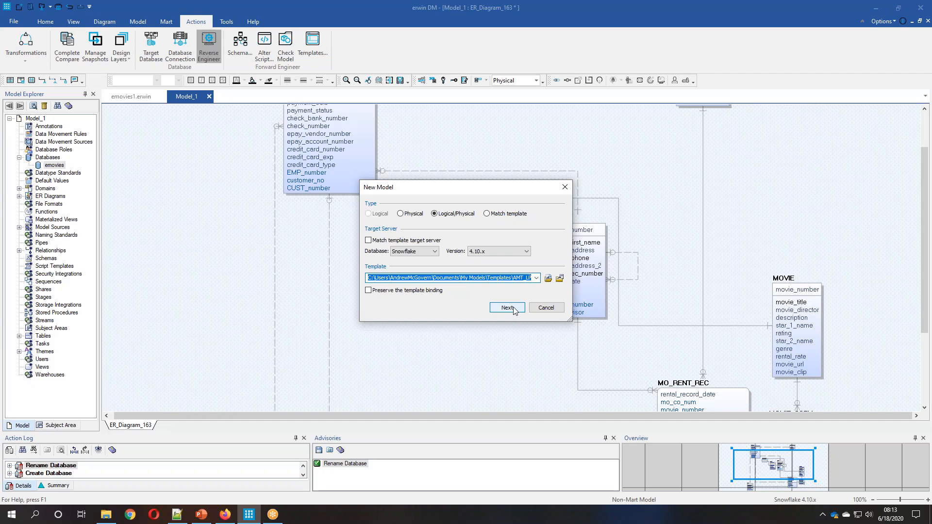
{"action": "left_click", "coordinate": [505, 308]}
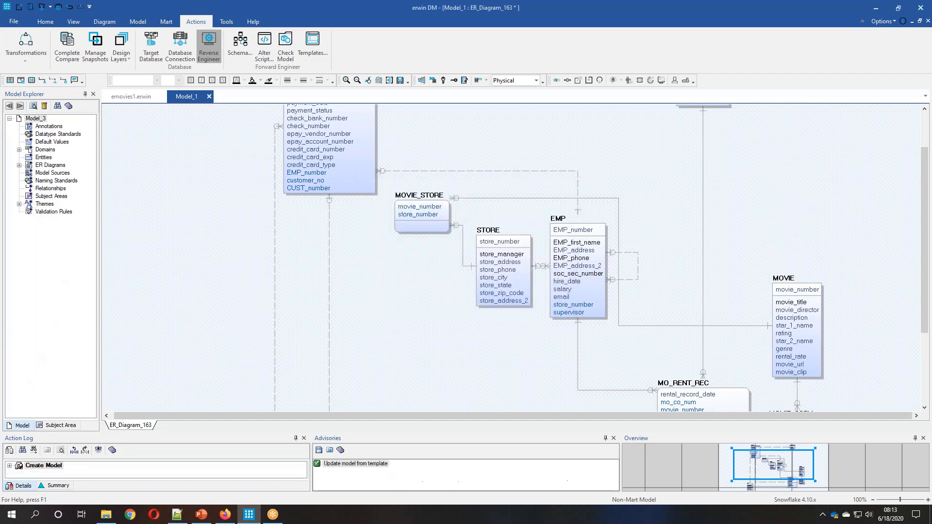
- Accept the options, enter the password and connect to snowflake_sample to reverse engineer it
{"action": "left_click", "coordinate": [208, 44]}
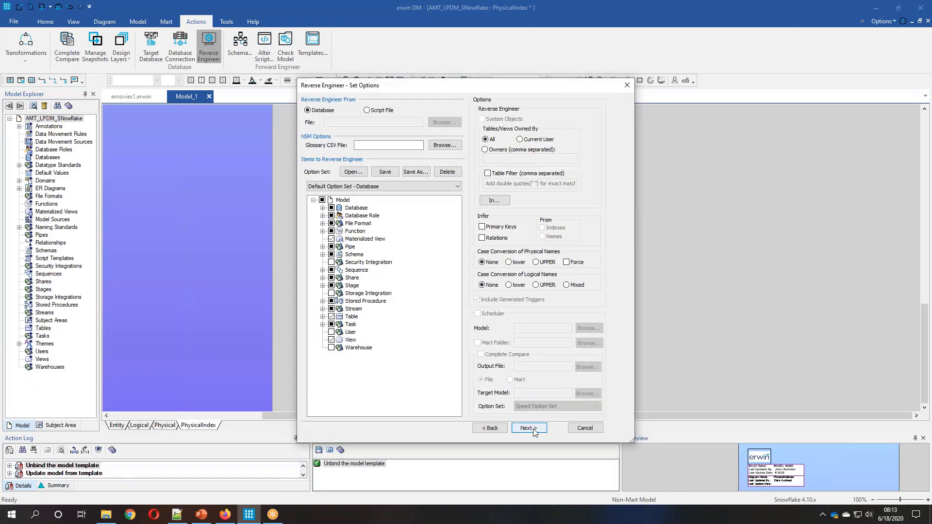
{"action": "left_click", "coordinate": [526, 428]}
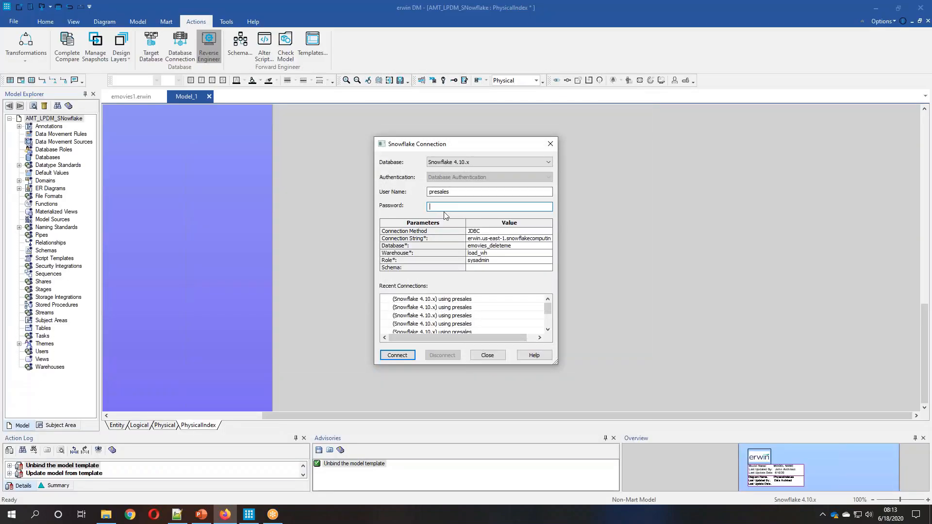
{"action": "type", "text": "••••"}
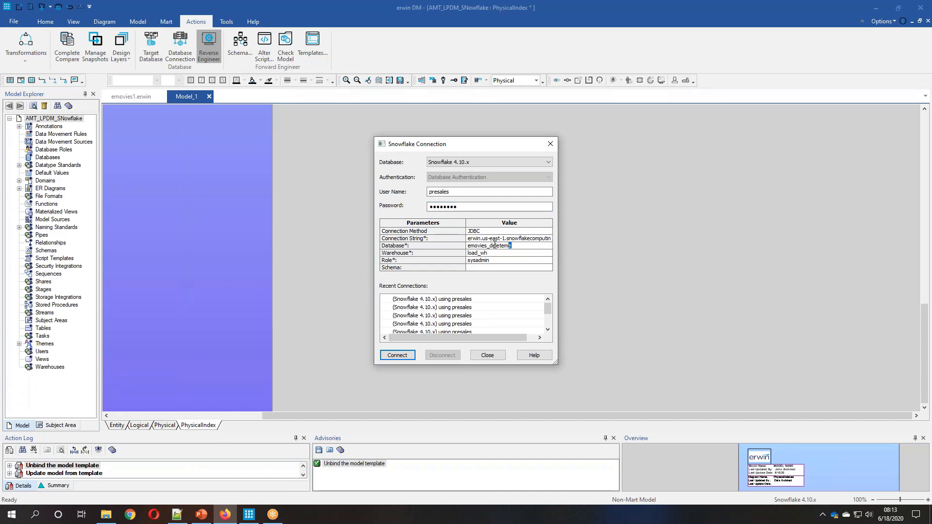
{"action": "type", "text": "snowflake_sample"}
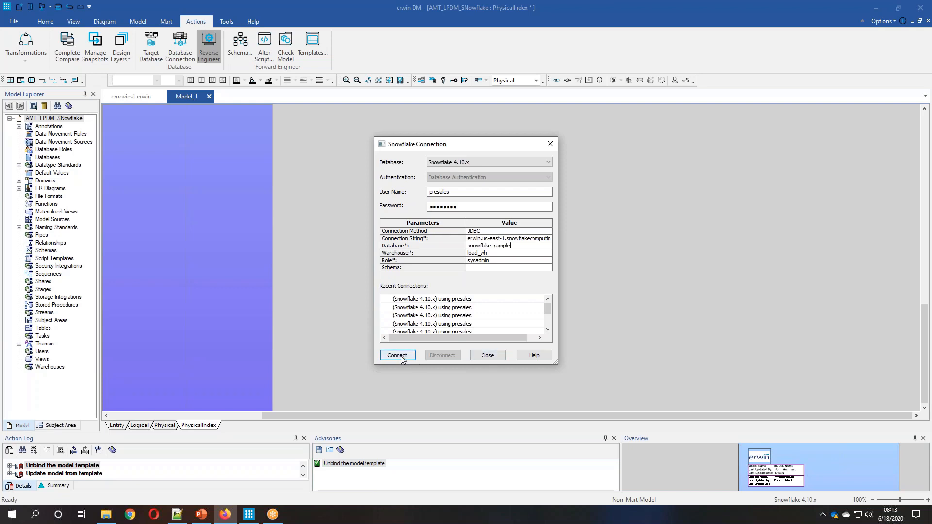
{"action": "left_click", "coordinate": [396, 356]}
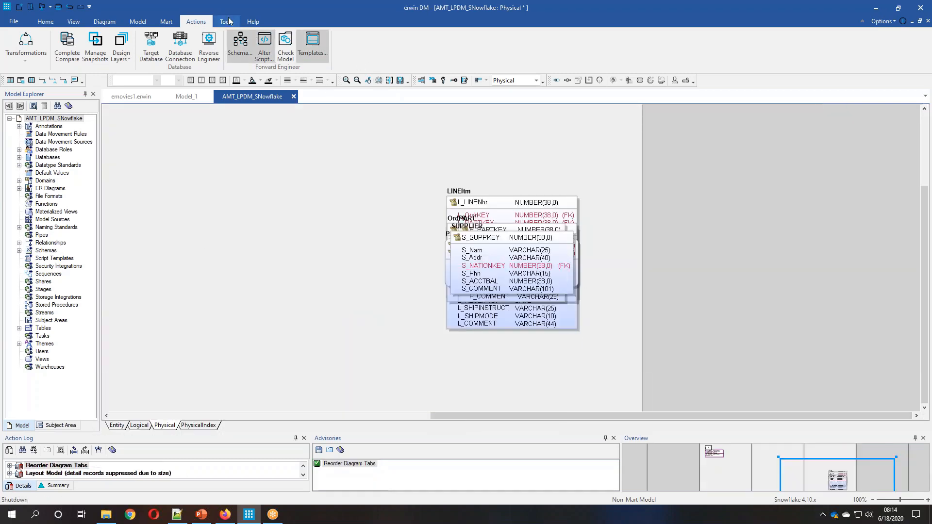
- Auto-arrange the Snowflake tables in Physical view and the entities with Orthogonal layout in Logical view
{"action": "left_click", "coordinate": [103, 21]}
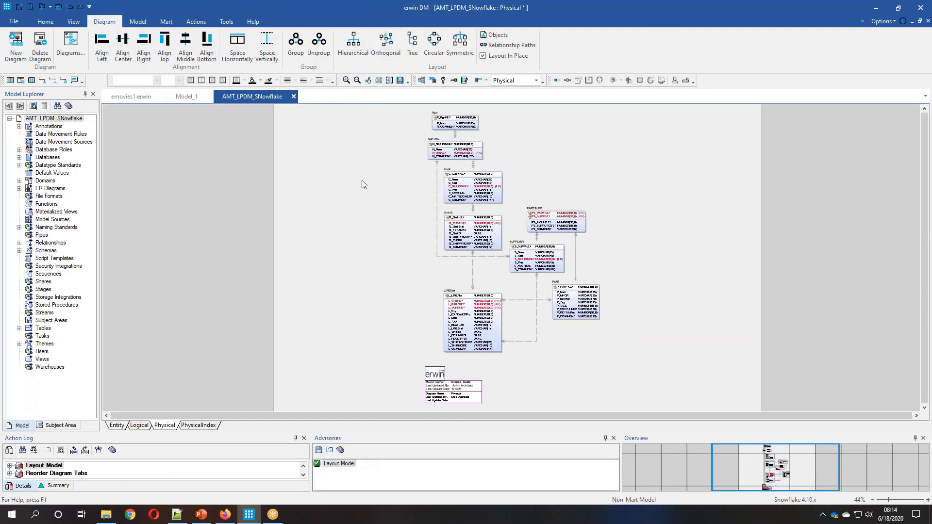
{"action": "left_click", "coordinate": [139, 426]}
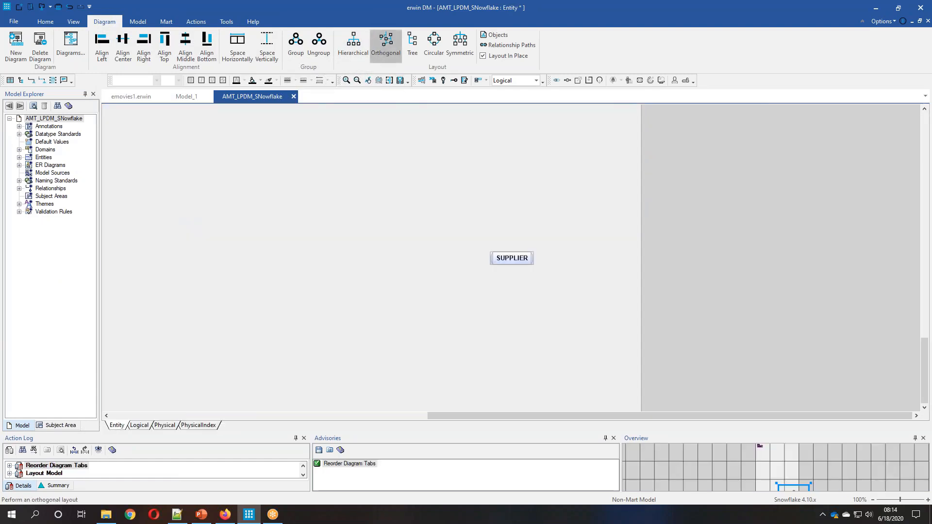
{"action": "left_click", "coordinate": [386, 43]}
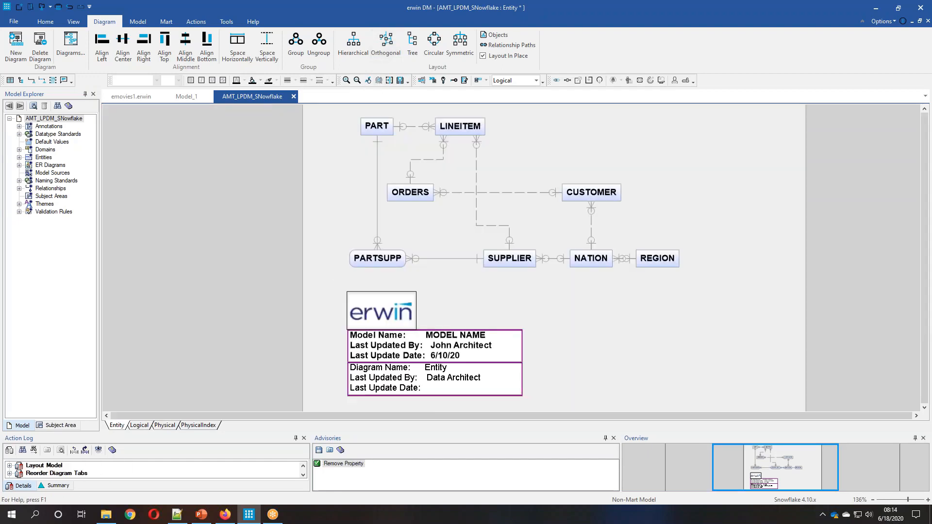
{"action": "left_click", "coordinate": [166, 426]}
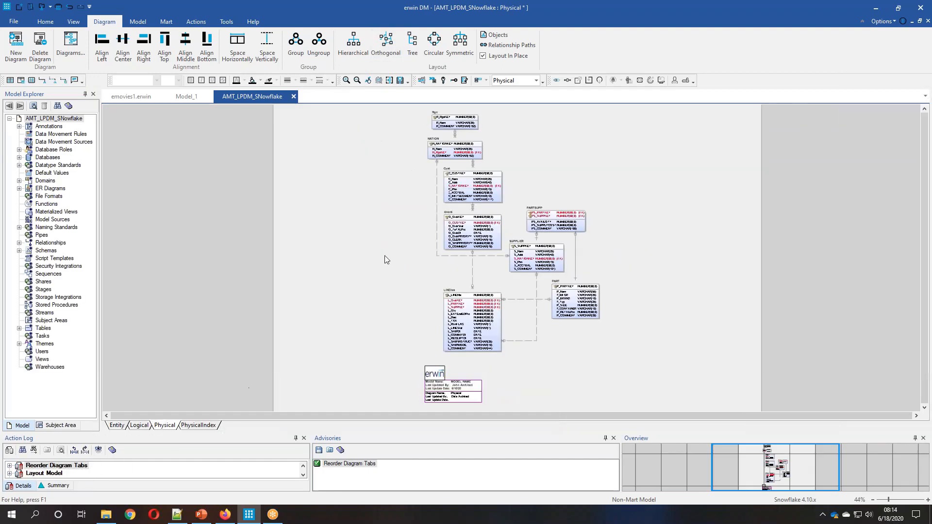
- Show the Cust table's CREATE TABLE statement on the SQL page of its Table Properties
{"action": "right_click", "coordinate": [470, 184]}
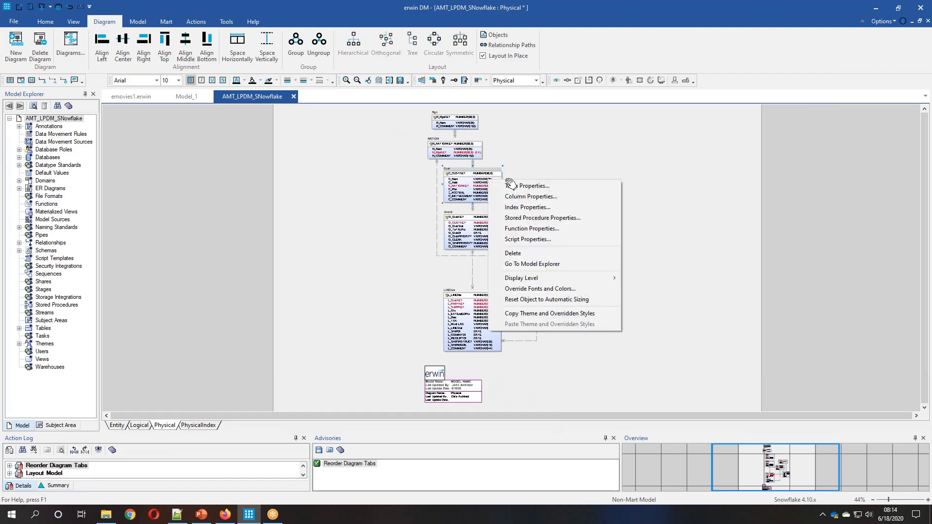
{"action": "left_click", "coordinate": [529, 185]}
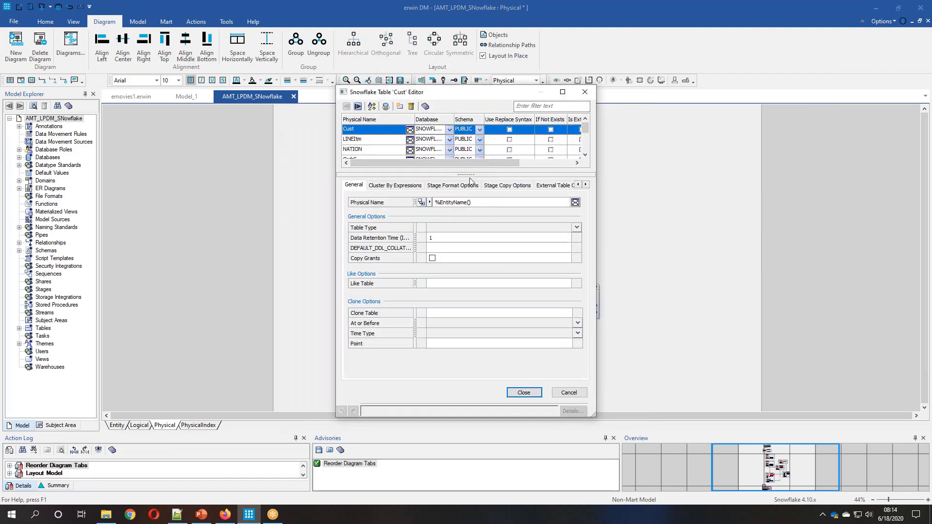
{"action": "left_click", "coordinate": [585, 185]}
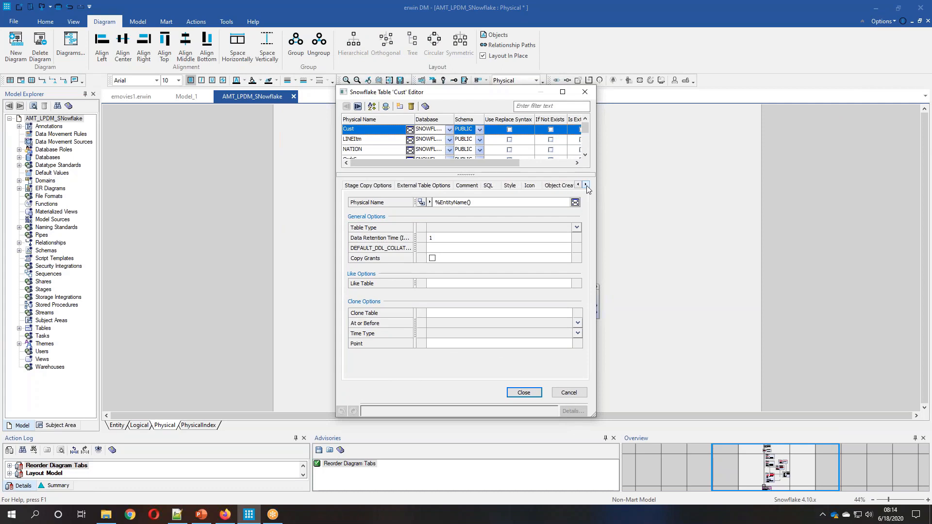
{"action": "left_click", "coordinate": [488, 184]}
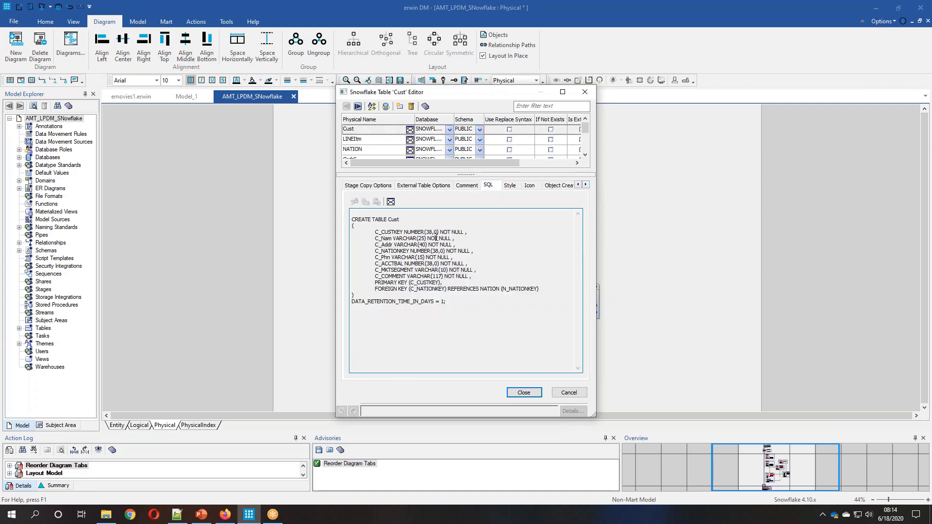
{"action": "mouse_move", "coordinate": [431, 214]}
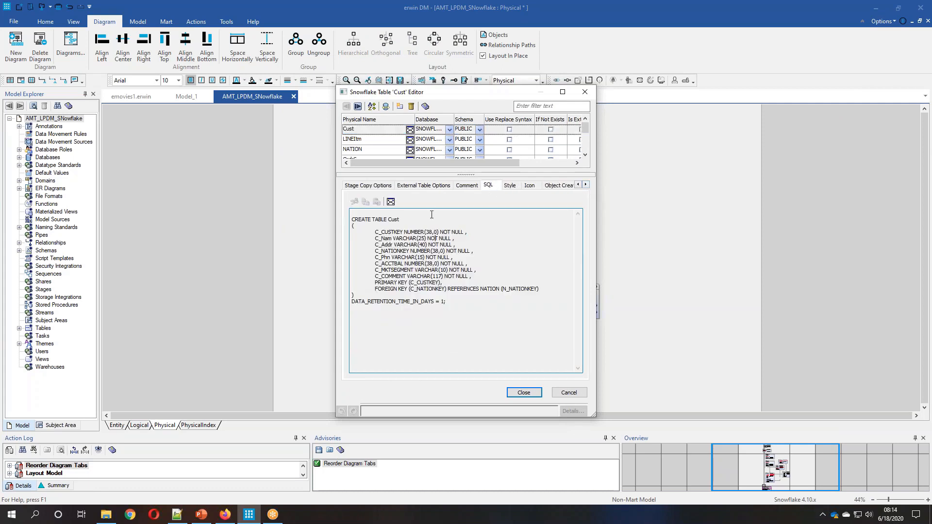